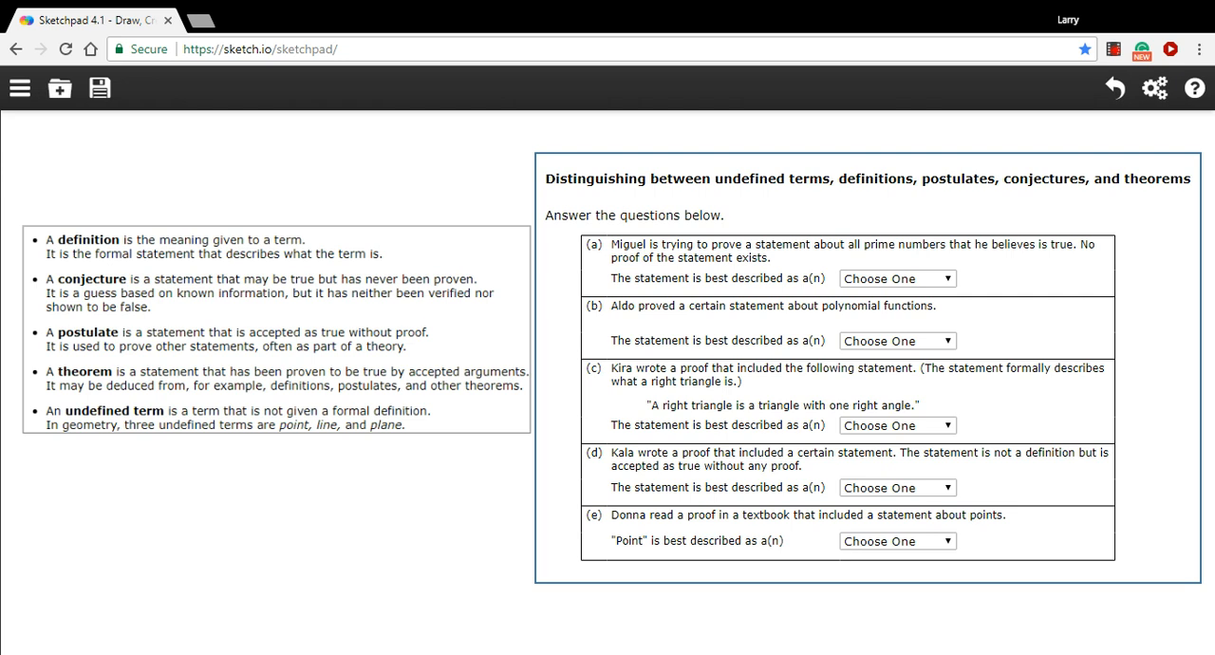
Select and then deselect the definitions text box on the worksheet.
click(275, 332)
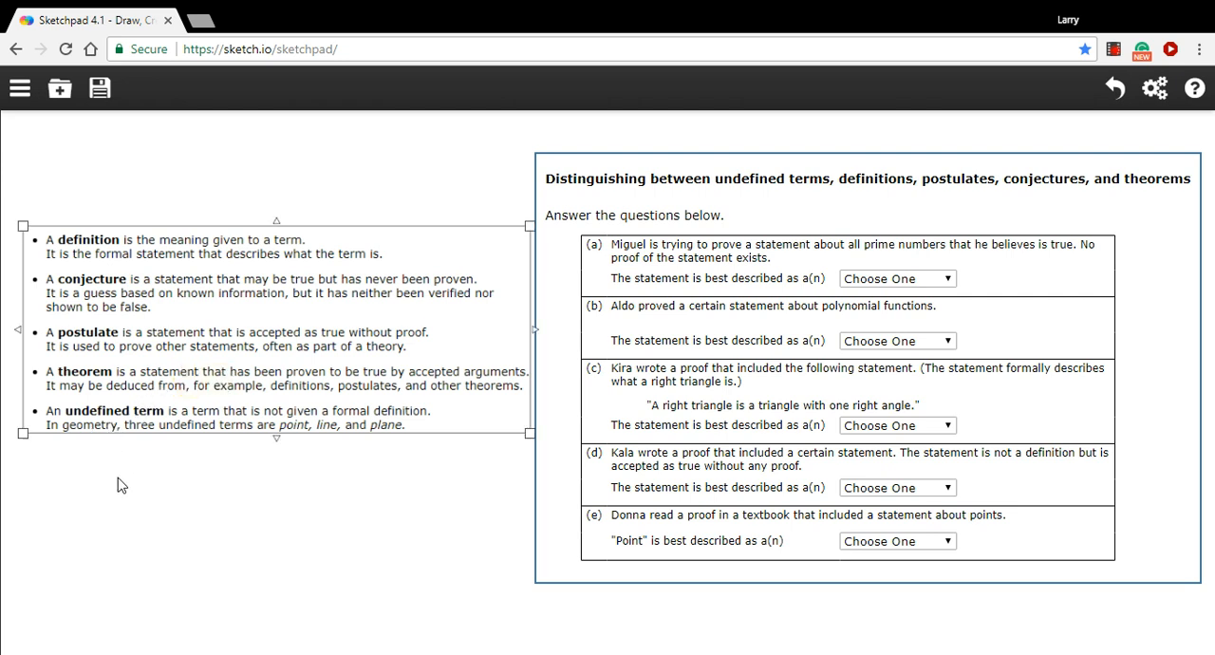
click(136, 486)
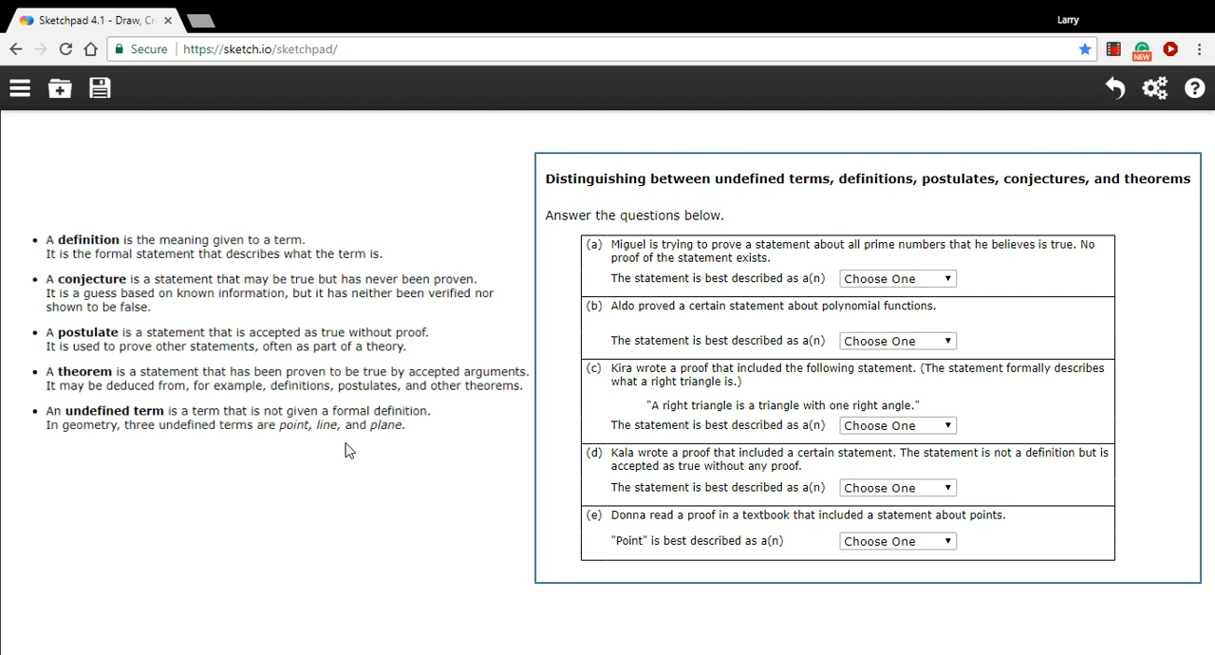
mouse_move(370, 451)
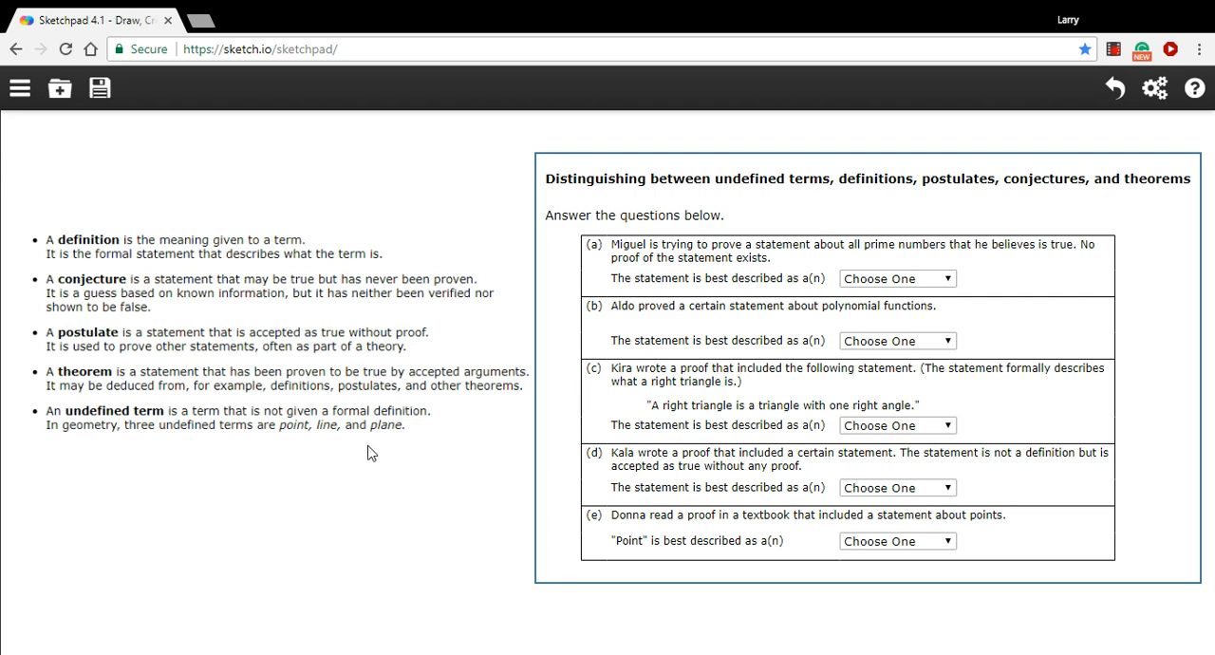
mouse_move(387, 457)
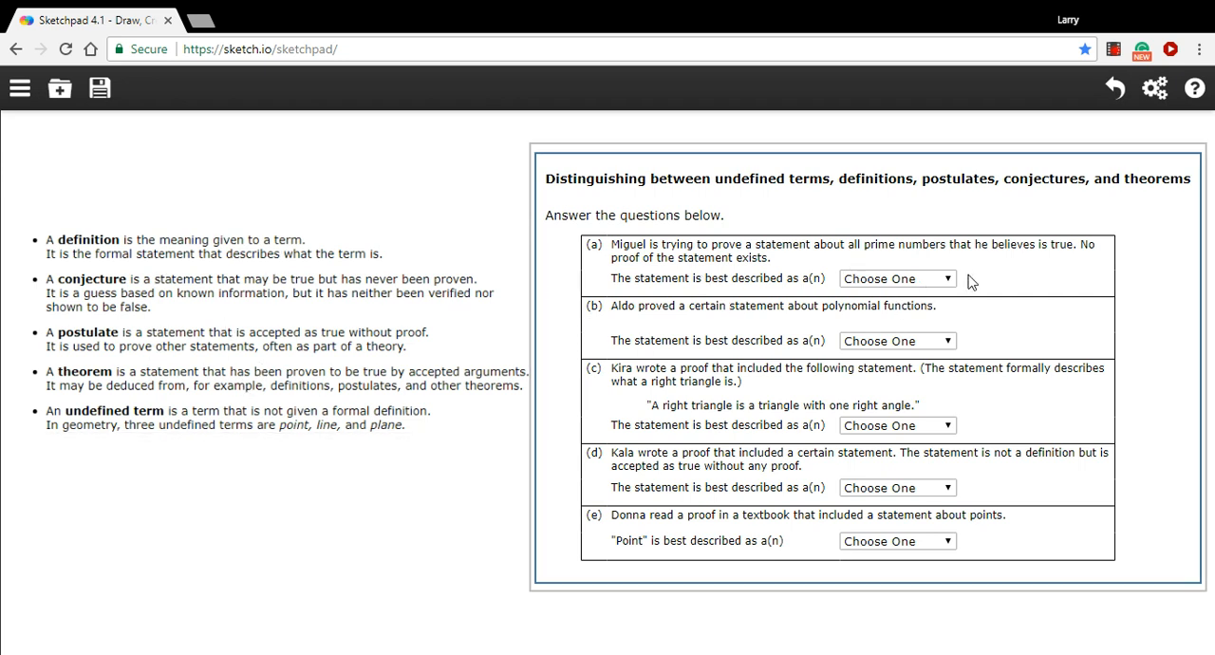
mouse_move(587, 277)
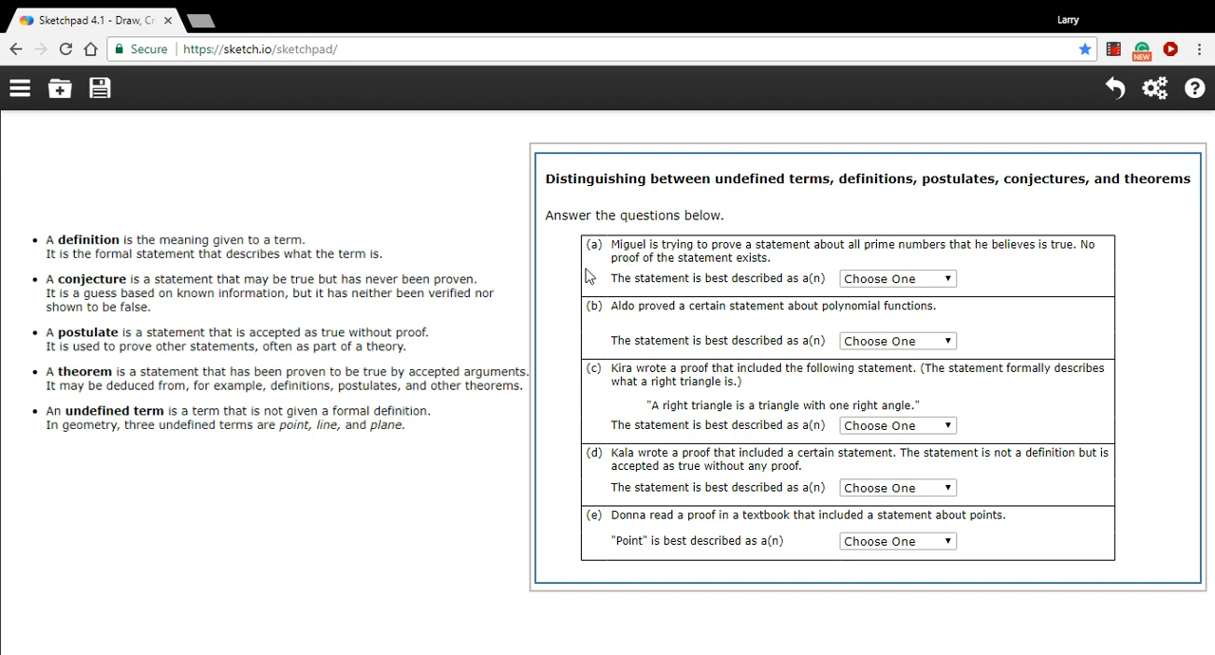
mouse_move(589, 273)
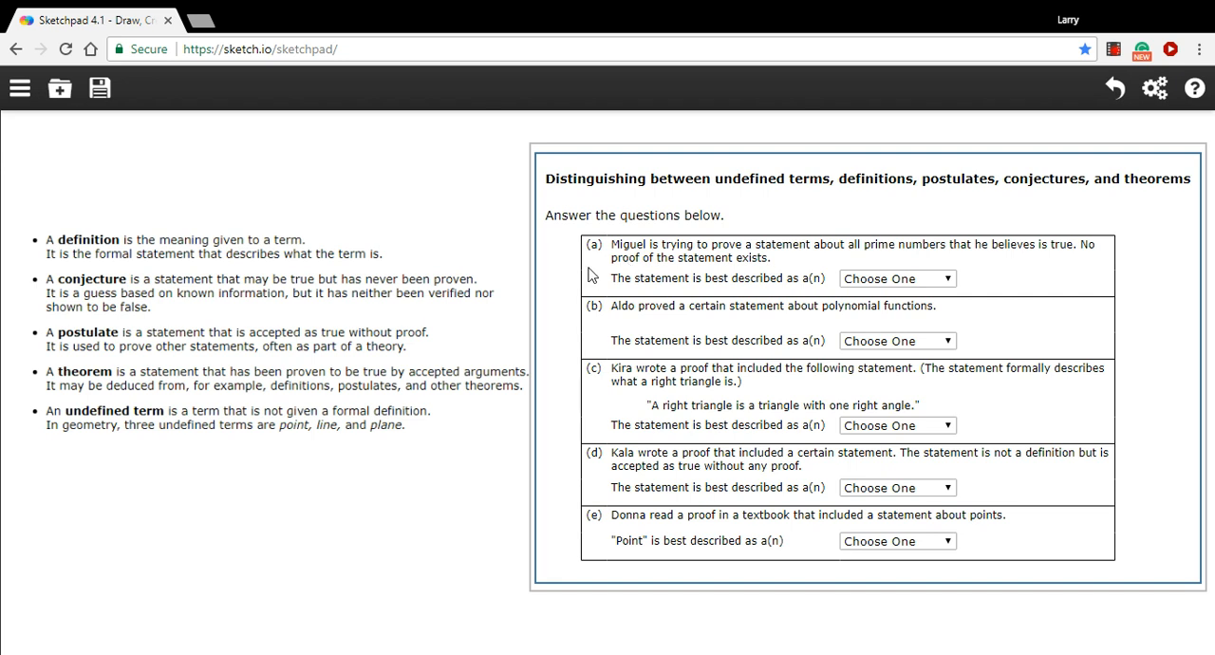
mouse_move(774, 270)
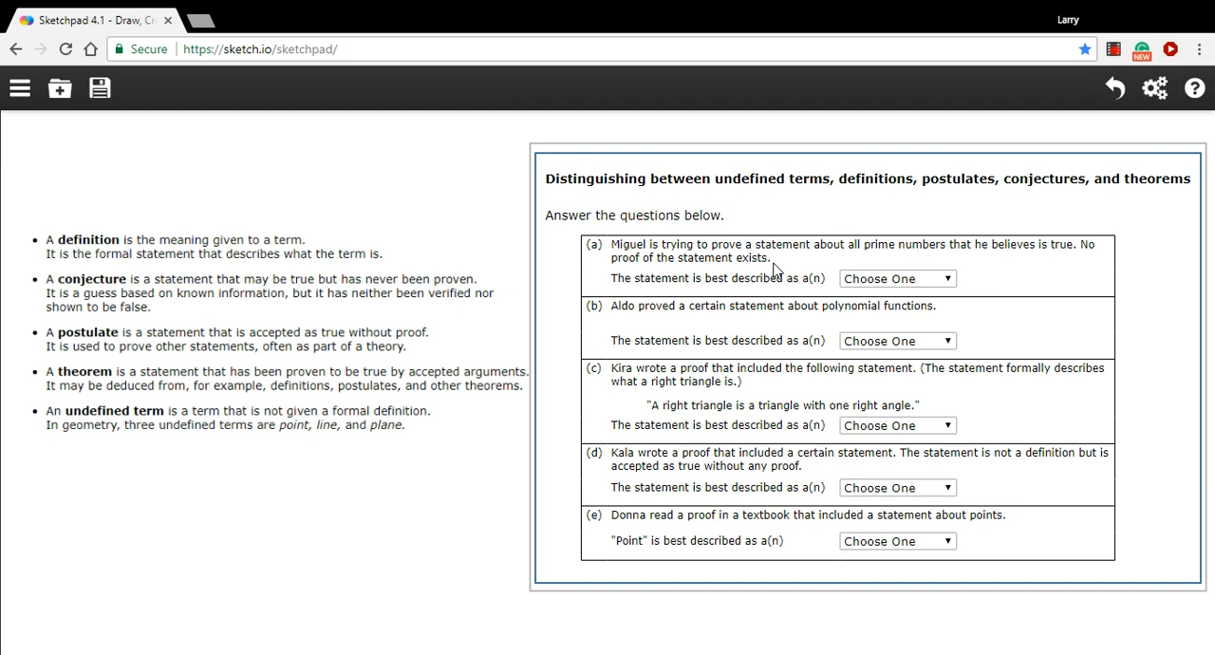
mouse_move(742, 292)
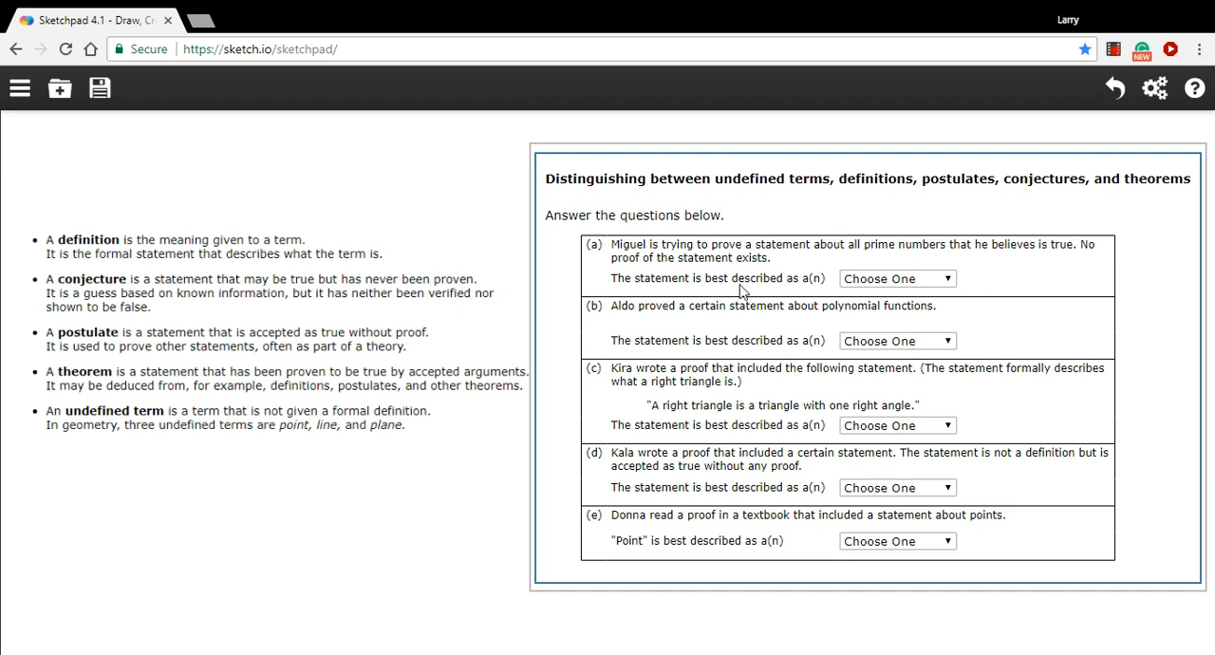
mouse_move(803, 284)
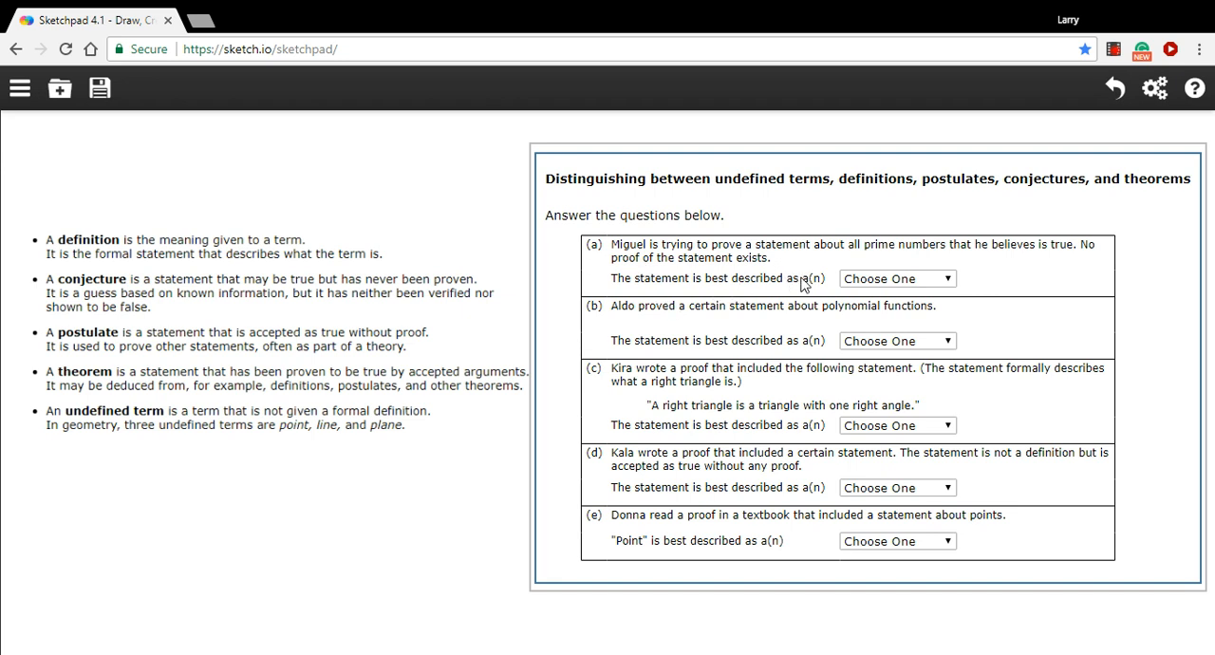
mouse_move(759, 260)
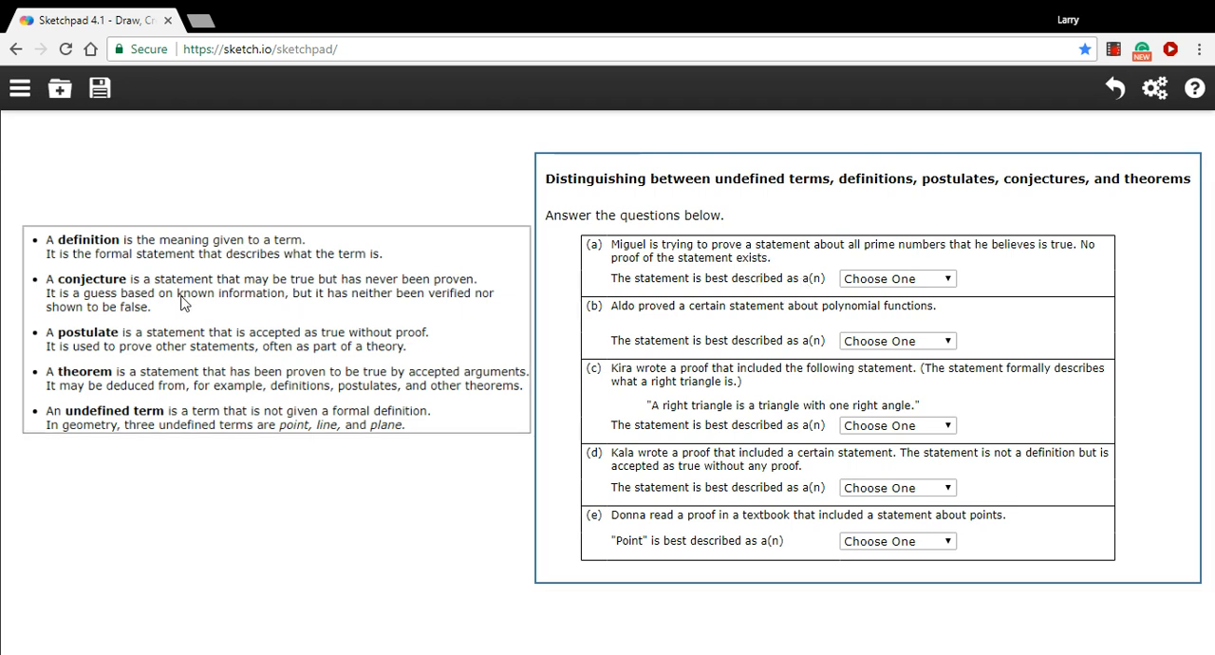
mouse_move(110, 294)
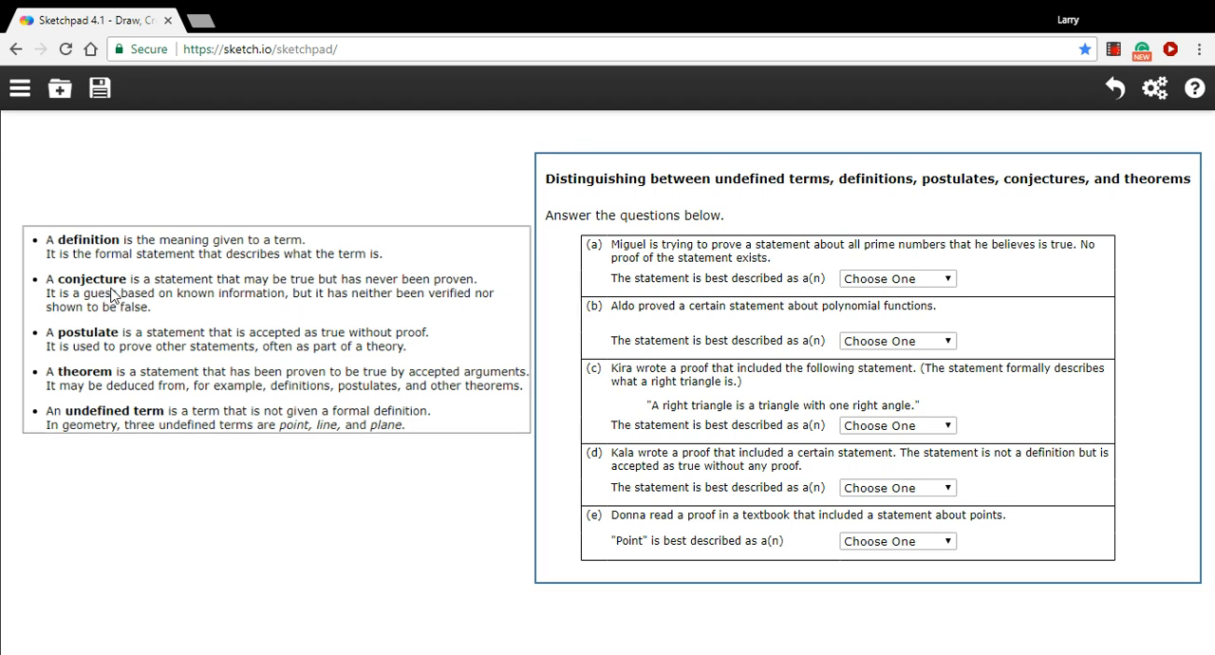
Choose the freehand Pencil tool from the toolbox and dismiss the tools panel.
click(19, 87)
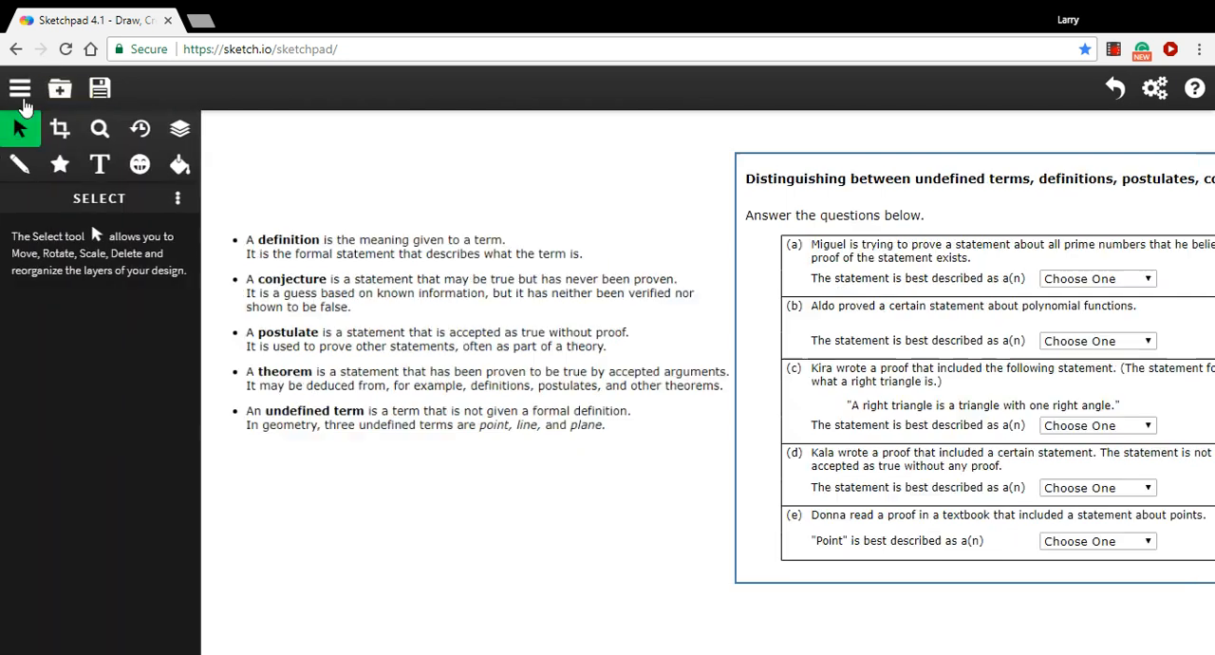
click(19, 163)
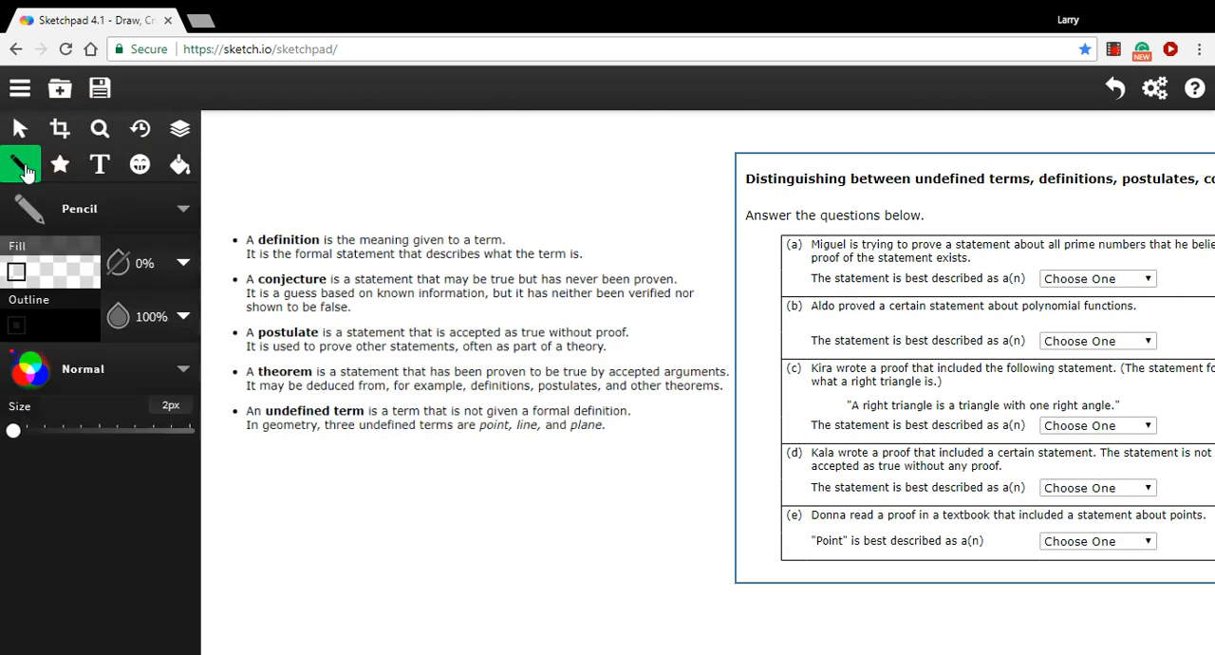
click(19, 129)
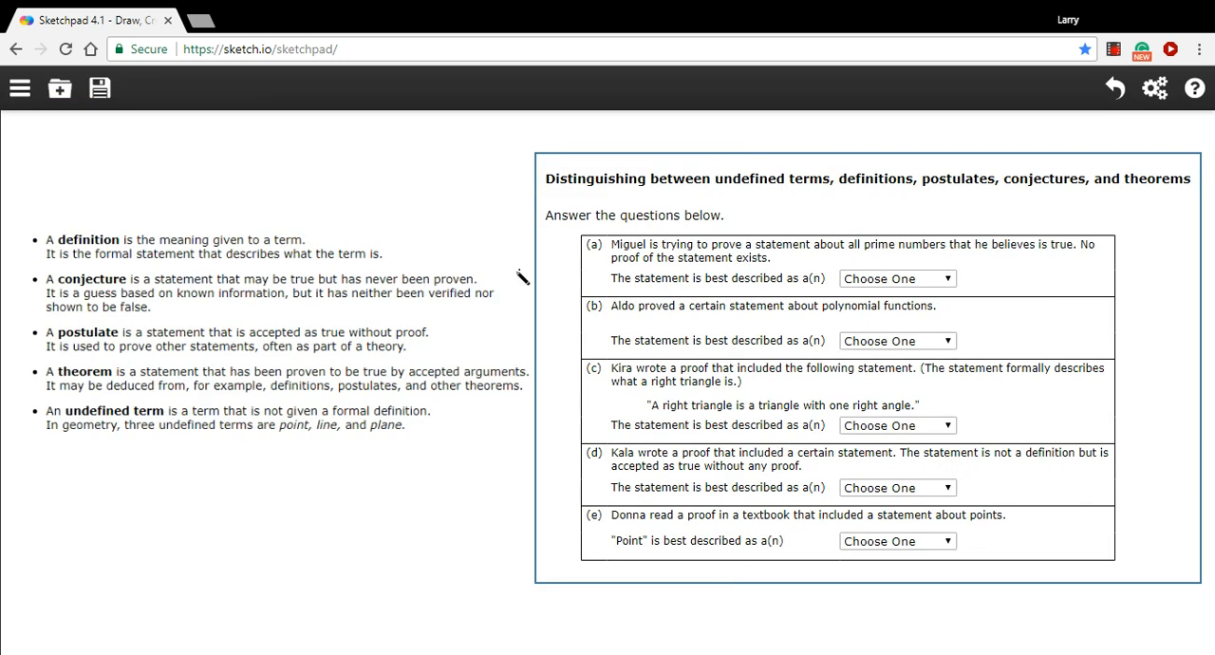
Draw pencil lines linking conjecture to question (a) and definition to question (b).
drag(482, 281, 661, 256)
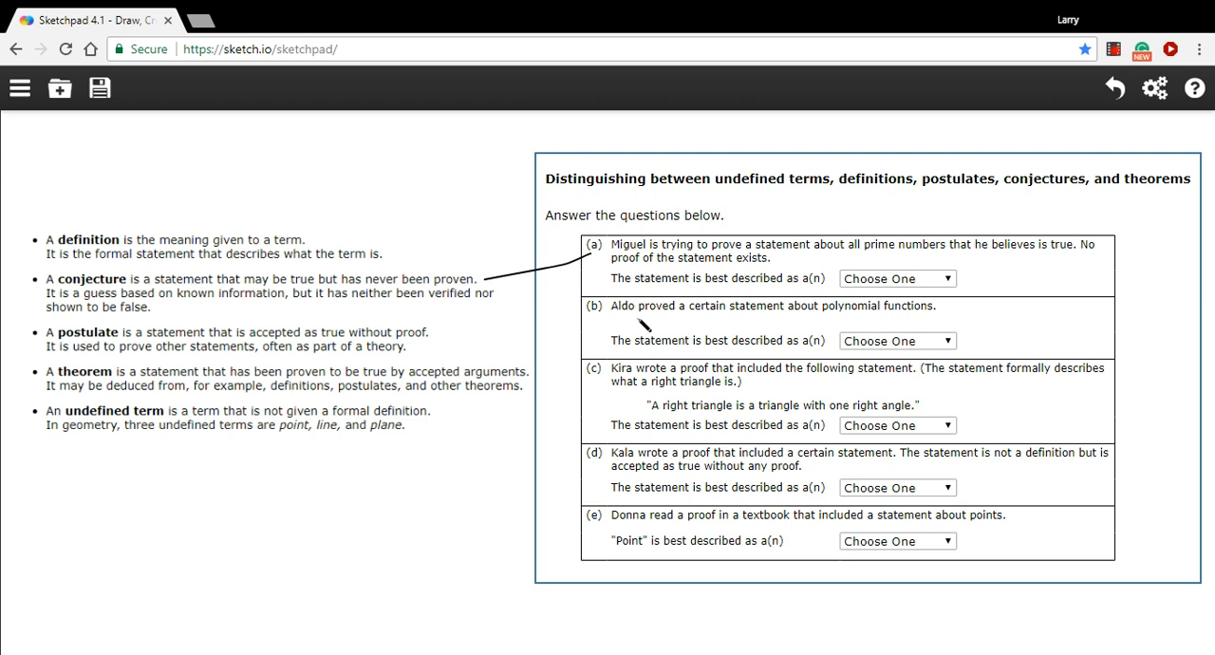
mouse_move(763, 321)
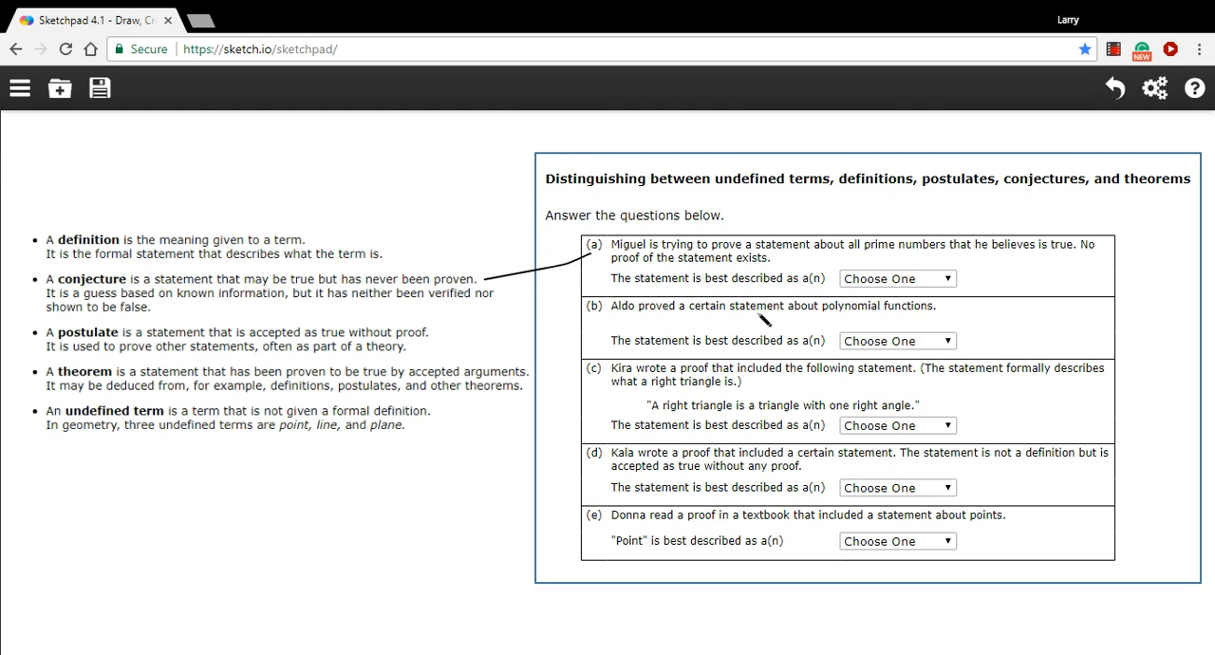
mouse_move(67, 379)
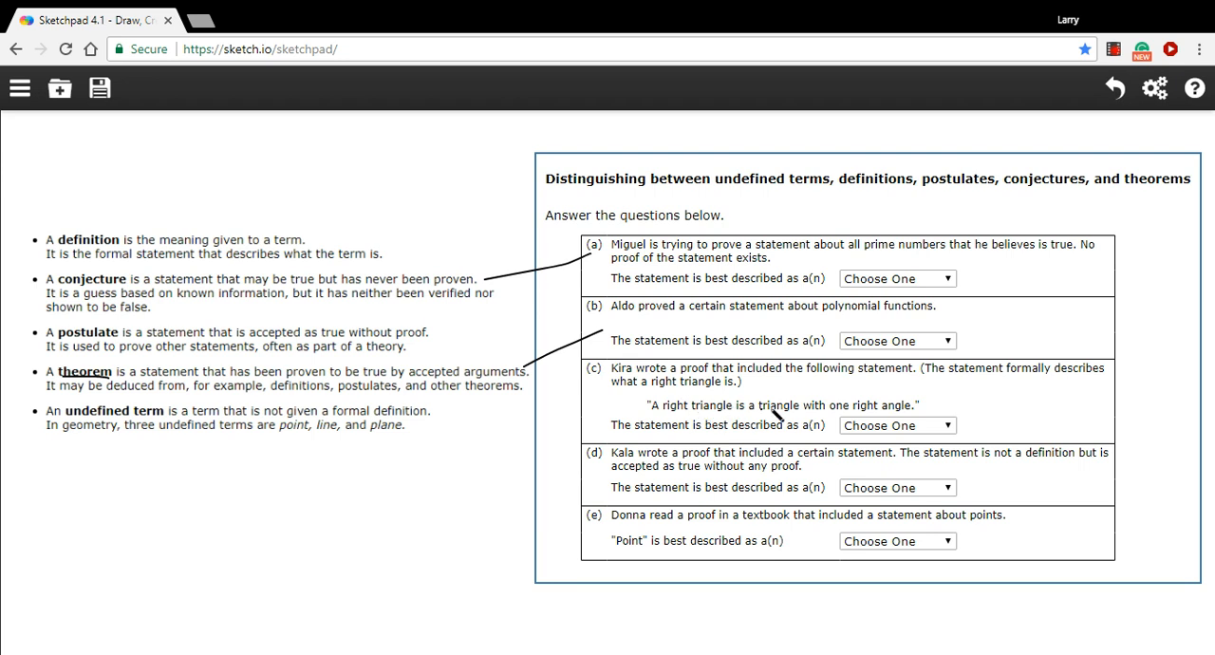
mouse_move(915, 413)
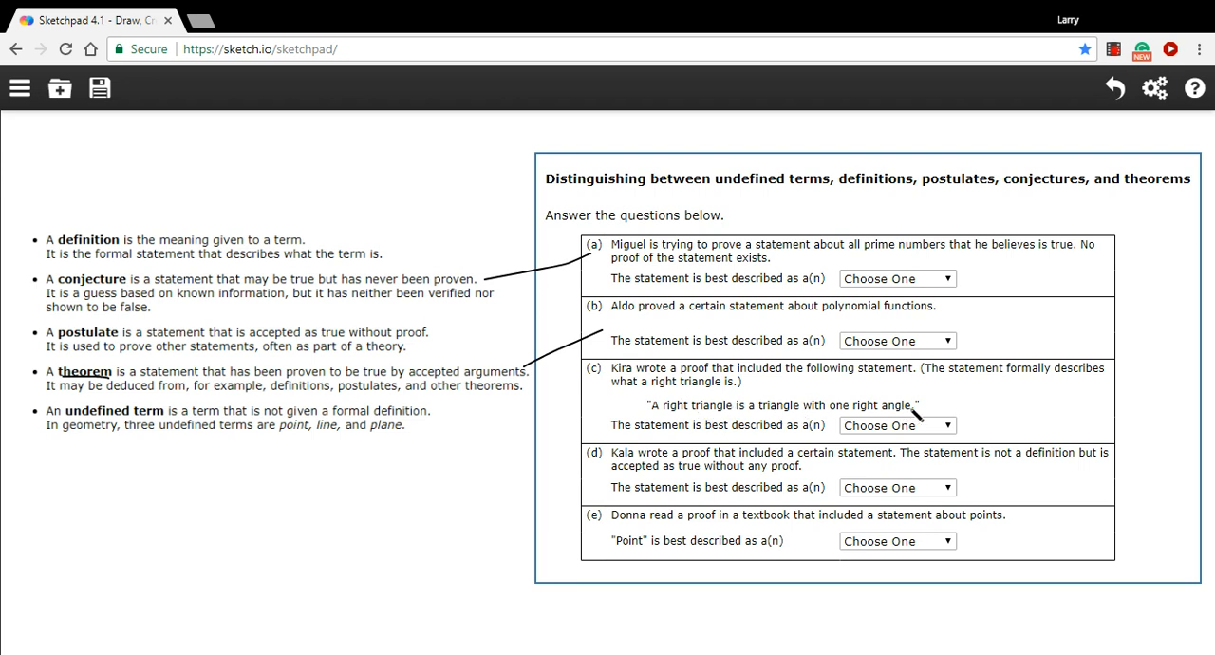
mouse_move(818, 438)
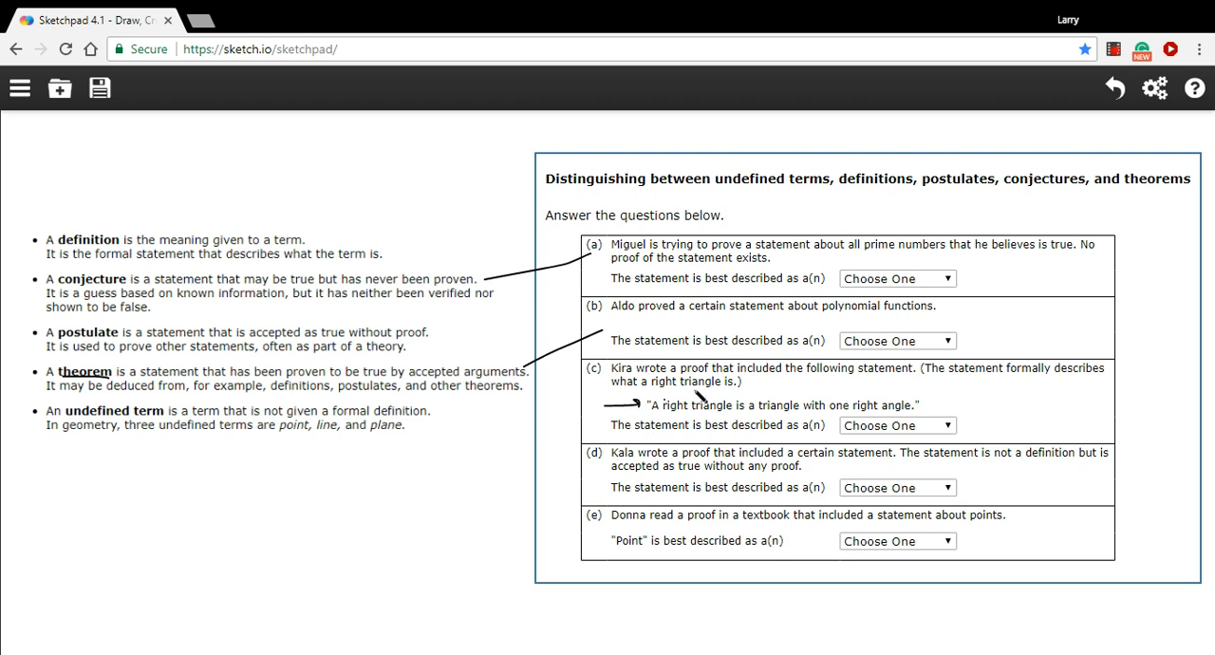
mouse_move(681, 395)
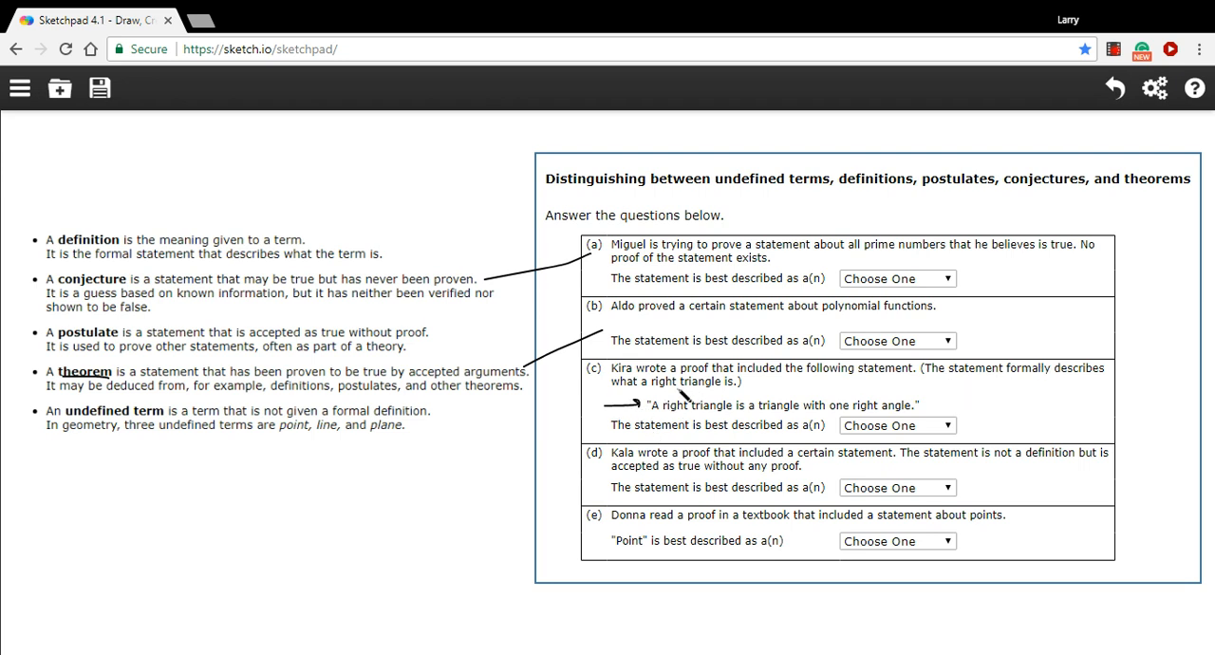
mouse_move(398, 254)
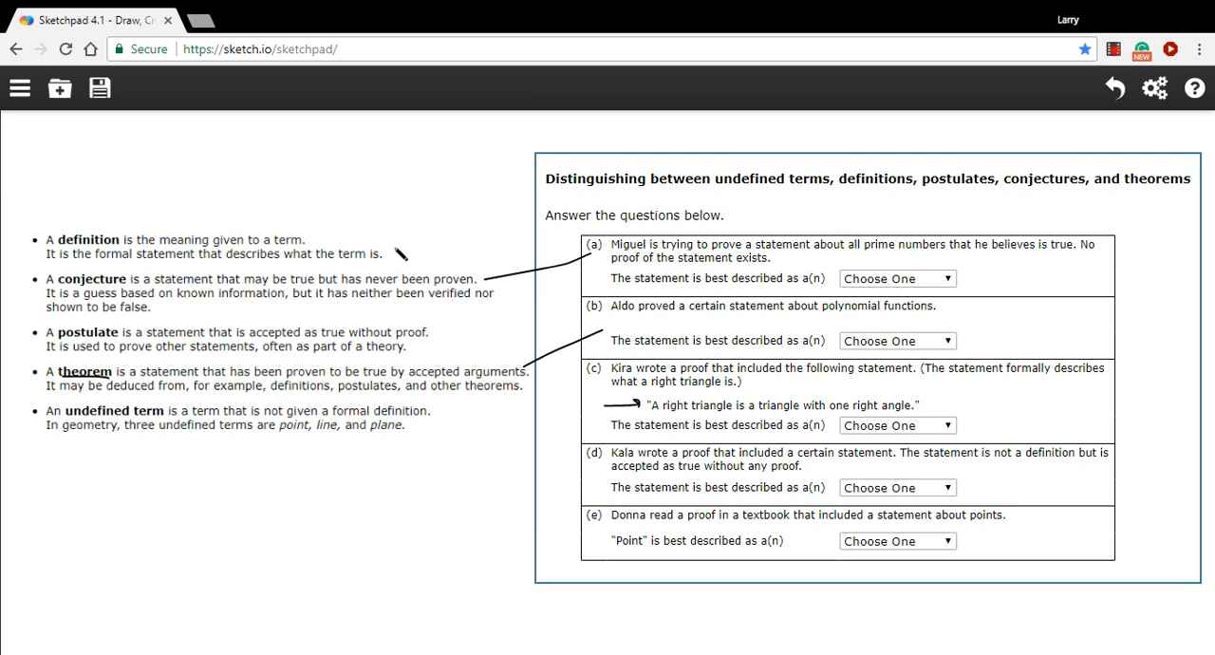
drag(382, 245, 611, 406)
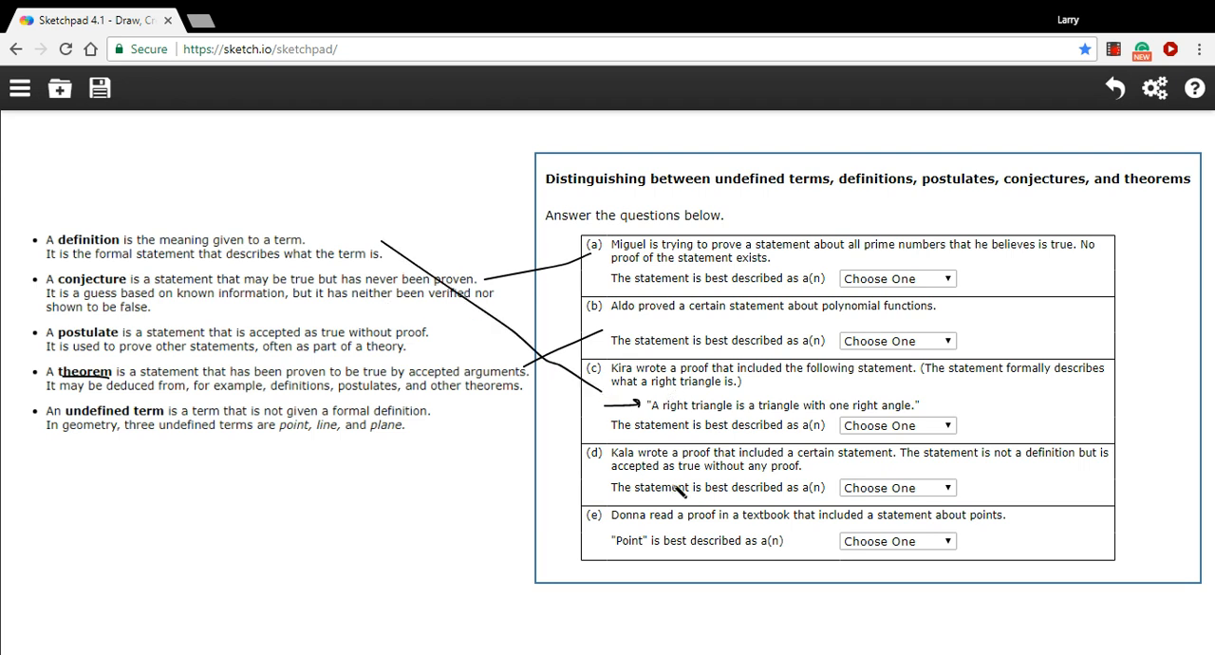
mouse_move(864, 470)
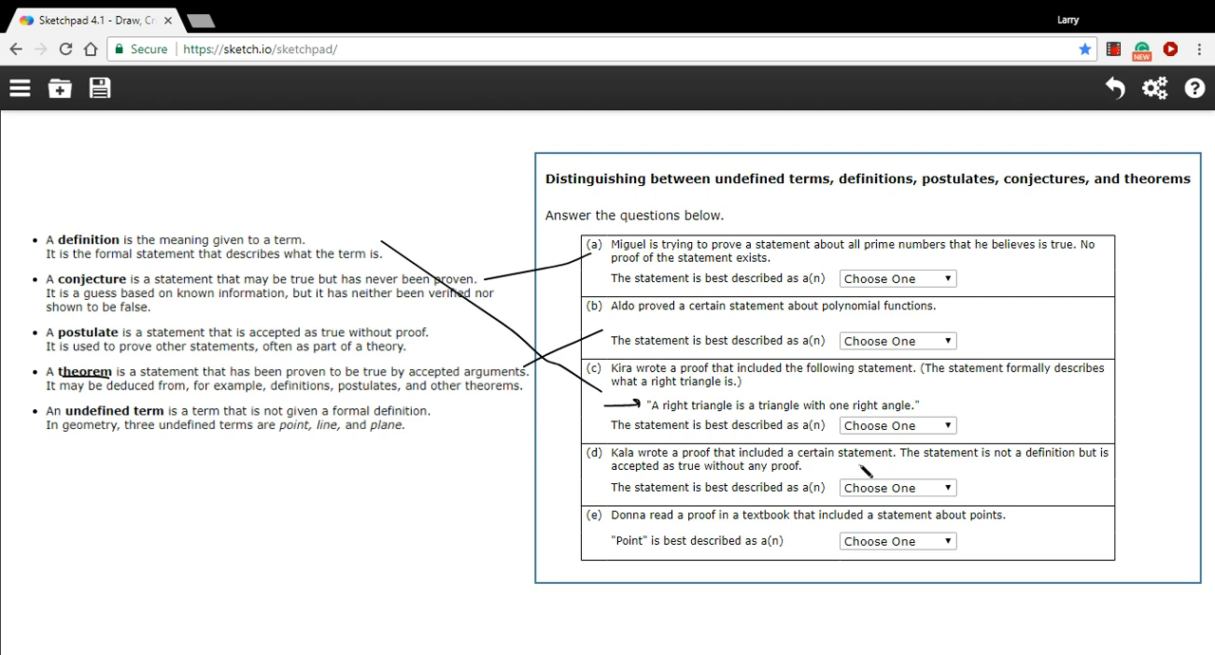
mouse_move(1053, 467)
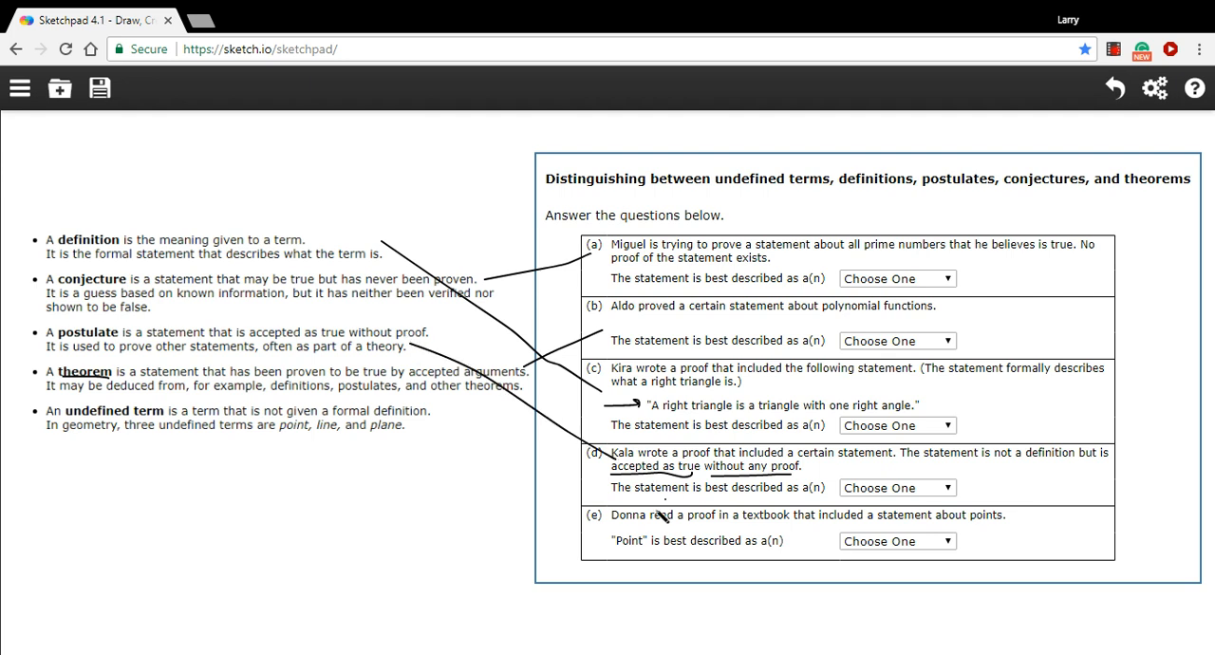
mouse_move(806, 549)
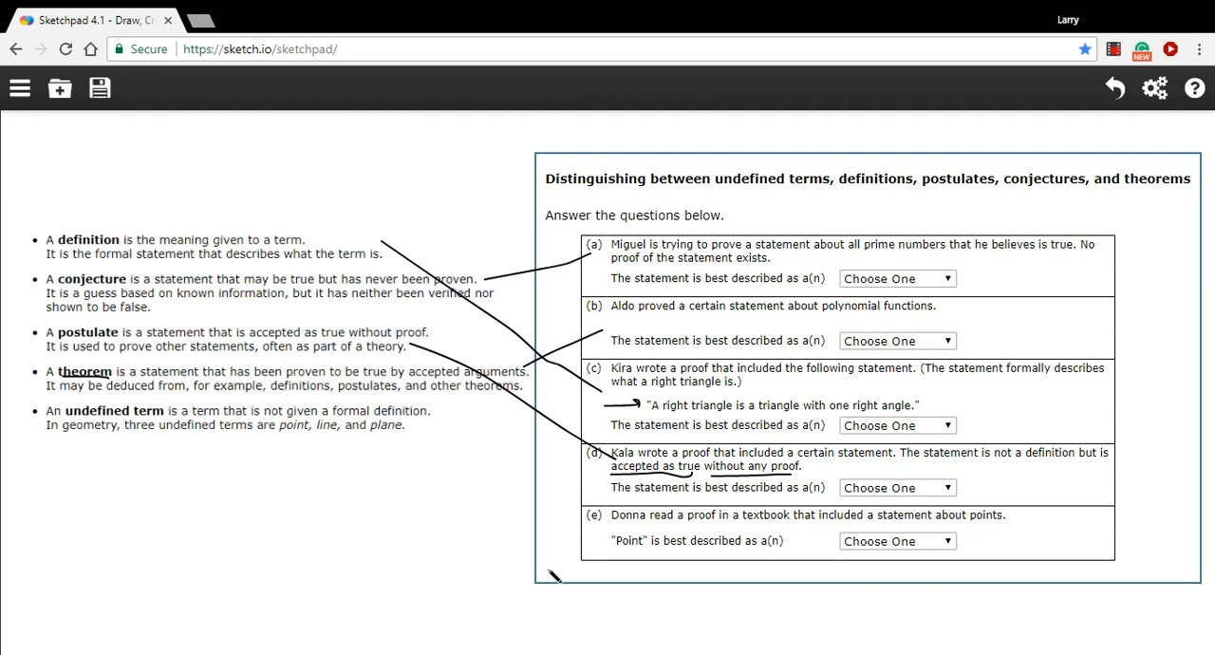
mouse_move(819, 550)
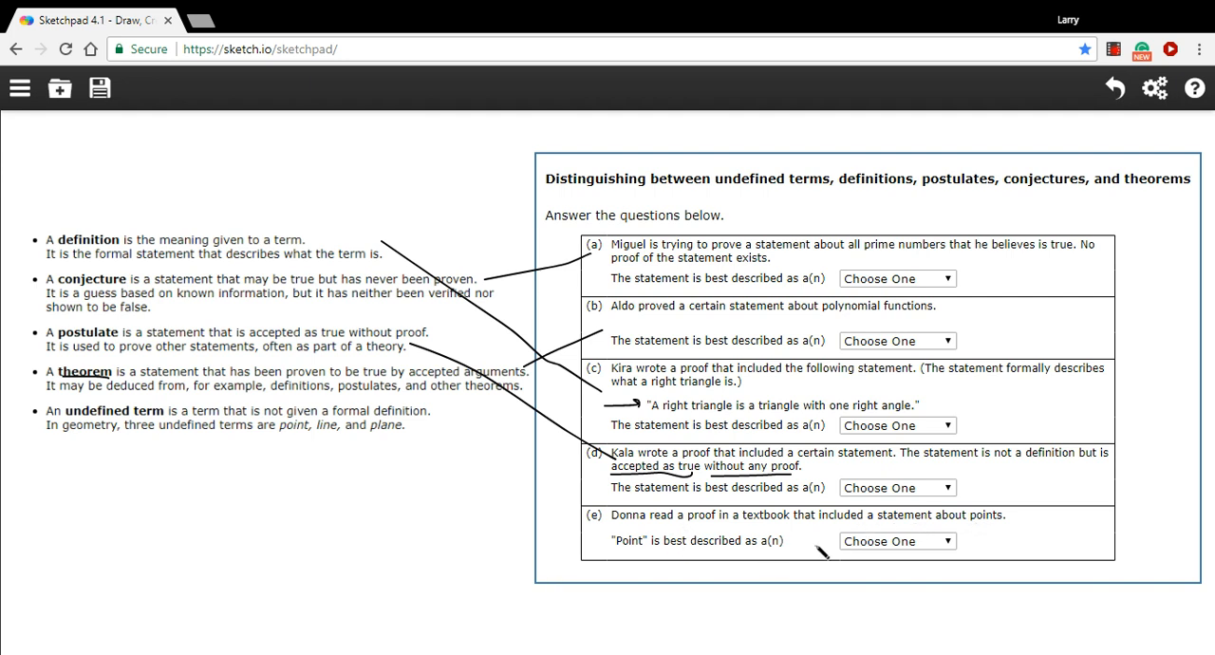
mouse_move(301, 465)
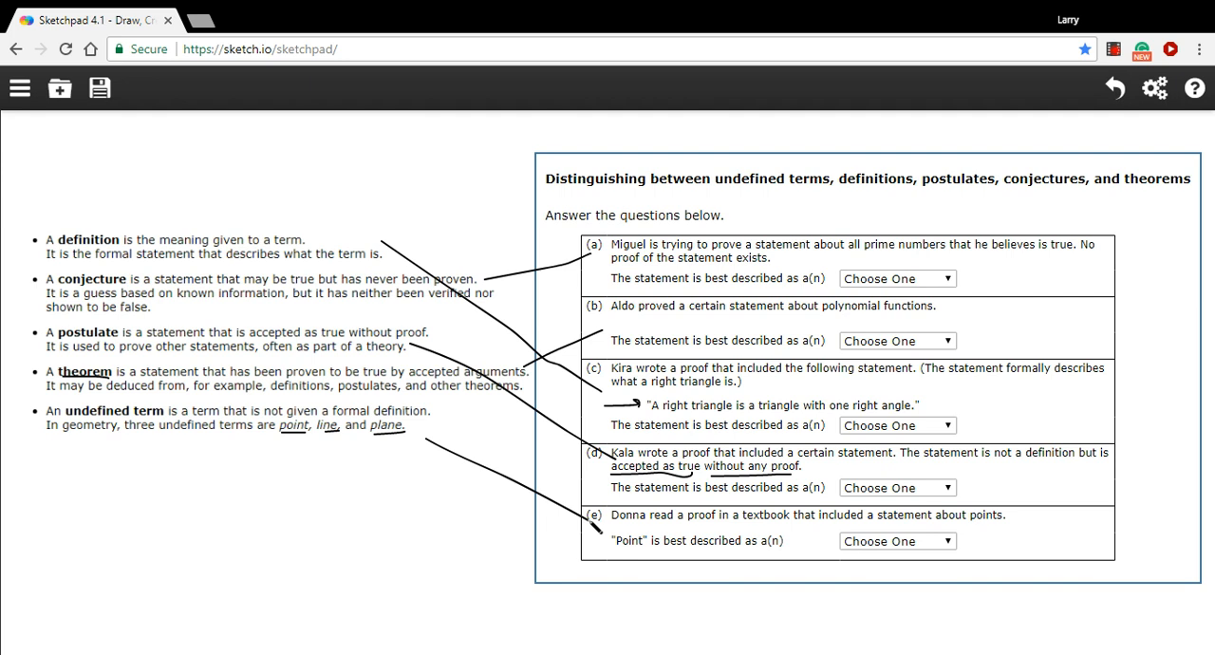
mouse_move(953, 131)
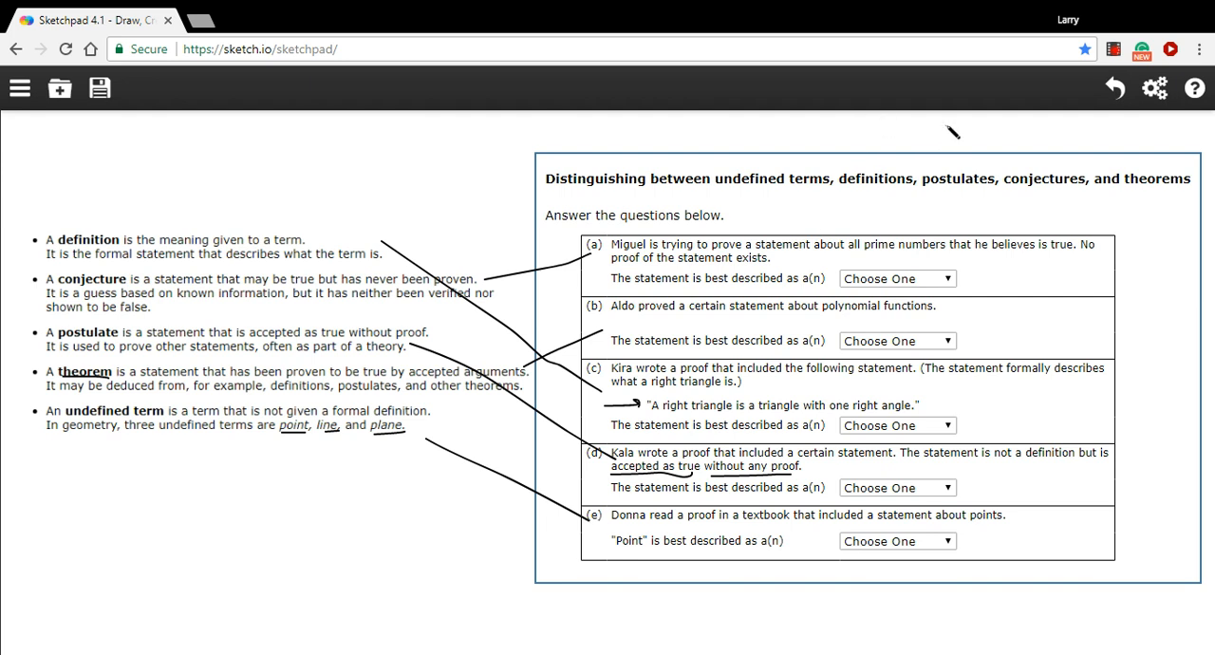